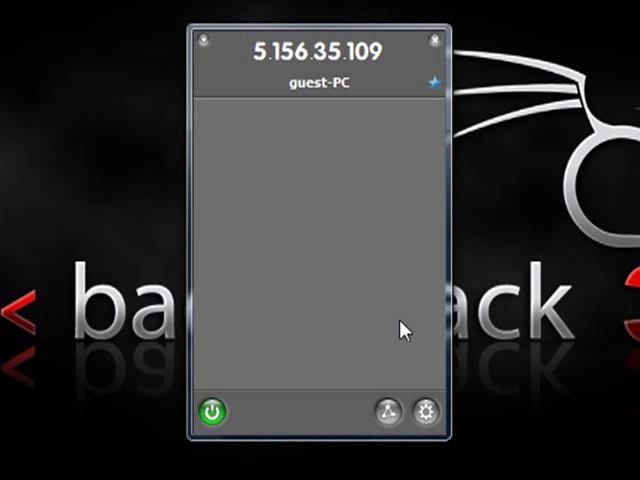
pyautogui.moveTo(338, 68)
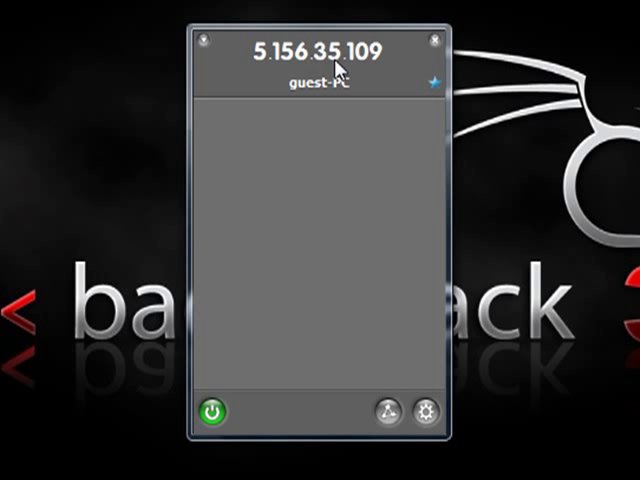
# Open Hamachi's networking menu to create or join a network
pyautogui.click(388, 412)
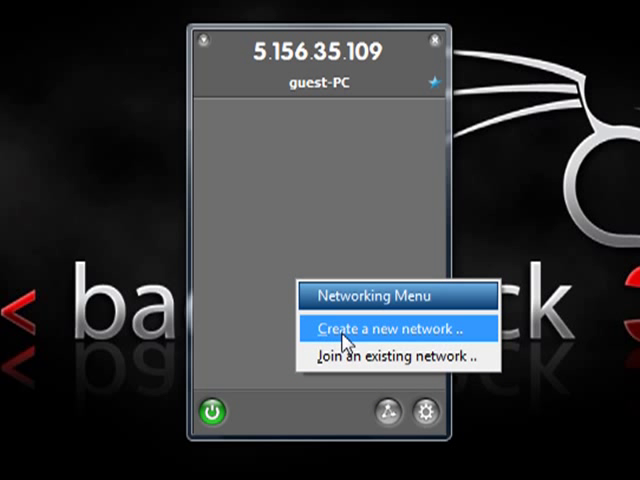
# Create a Hamachi network named 'myownserver.info' protected by a password
pyautogui.click(390, 328)
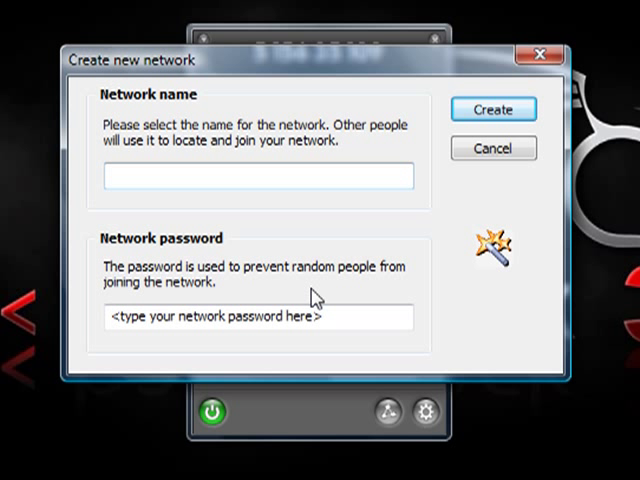
pyautogui.write('my')
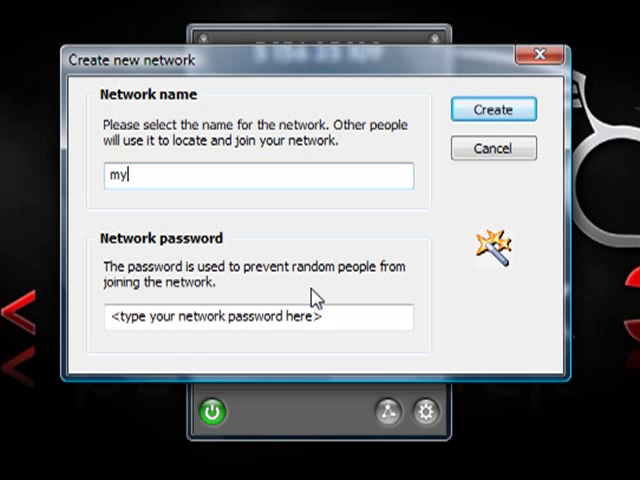
pyautogui.write('serv')
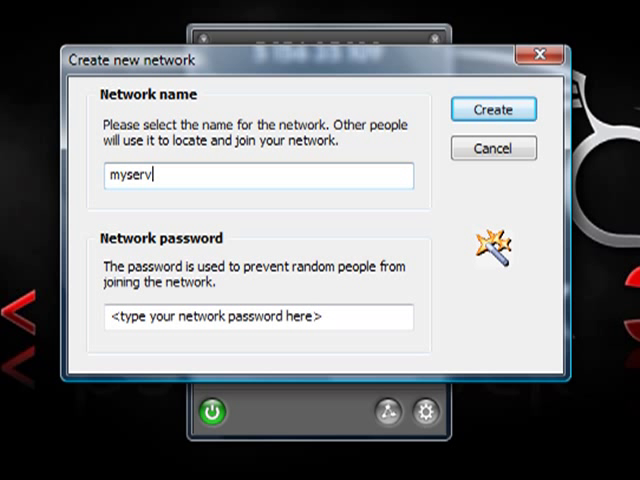
pyautogui.write('er.info')
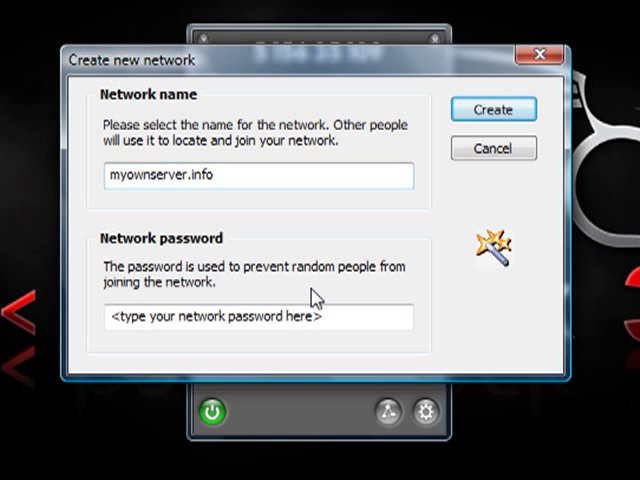
pyautogui.write('12')
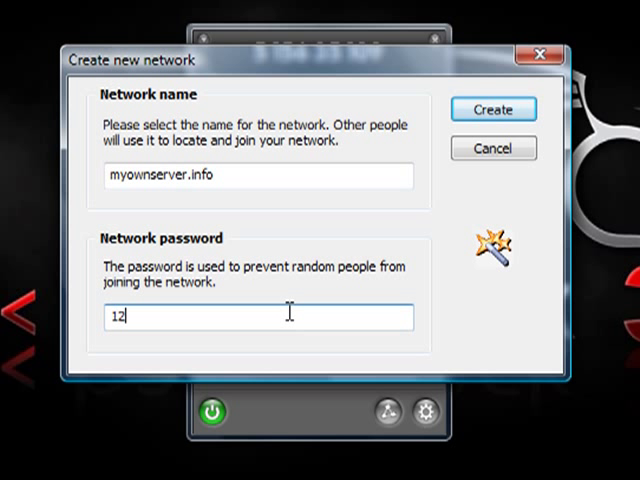
pyautogui.write('3')
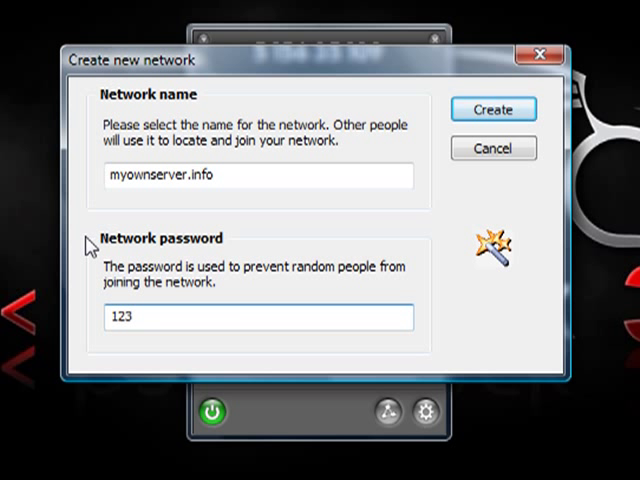
pyautogui.click(205, 175)
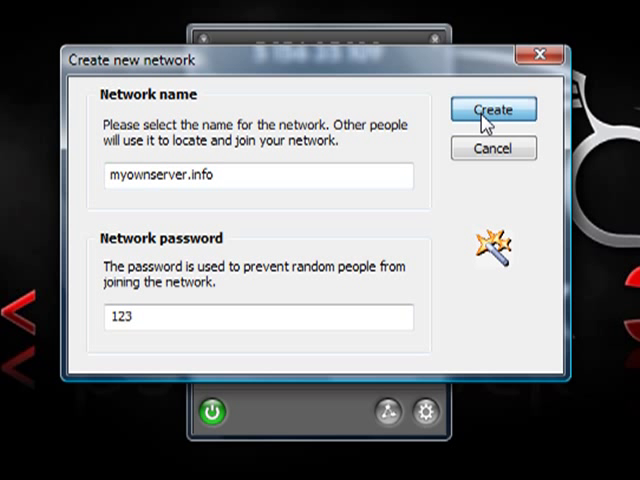
pyautogui.click(492, 109)
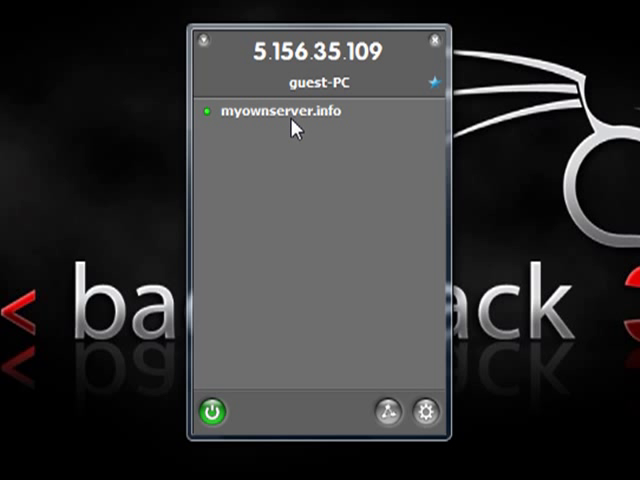
pyautogui.moveTo(297, 75)
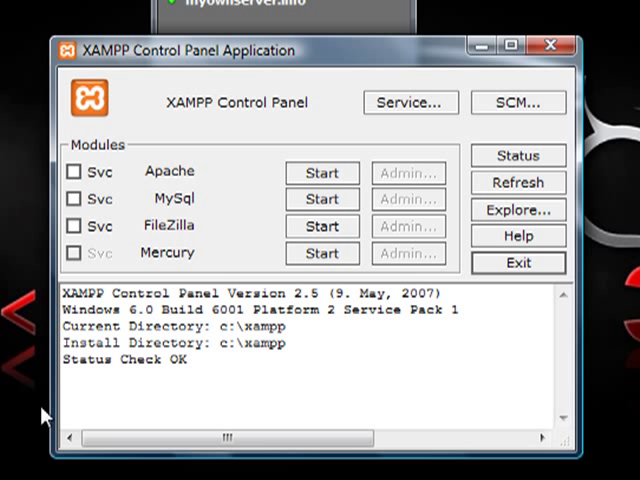
pyautogui.moveTo(92, 203)
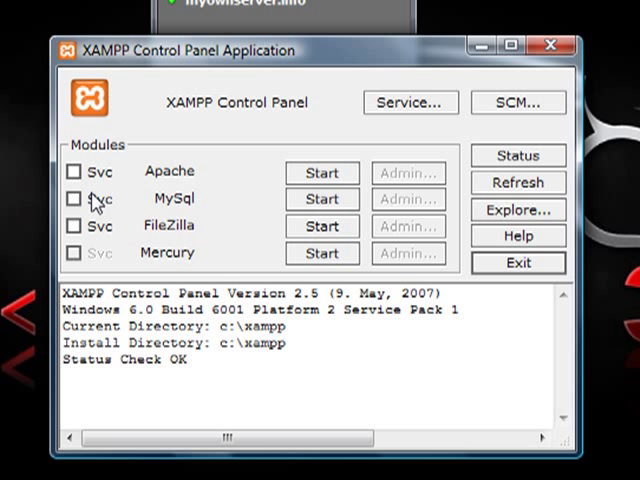
pyautogui.moveTo(80, 218)
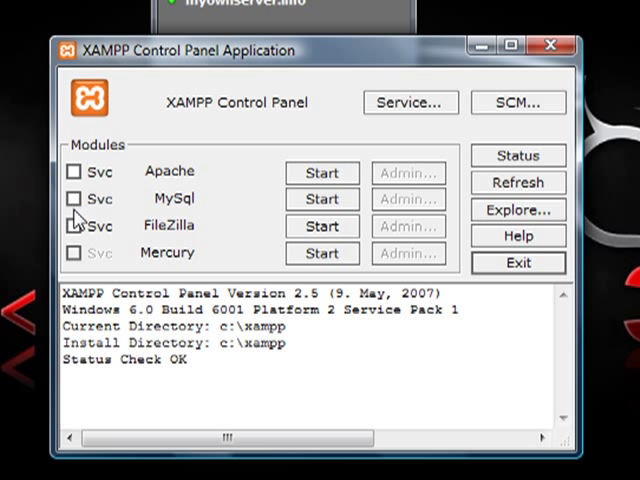
pyautogui.moveTo(90, 232)
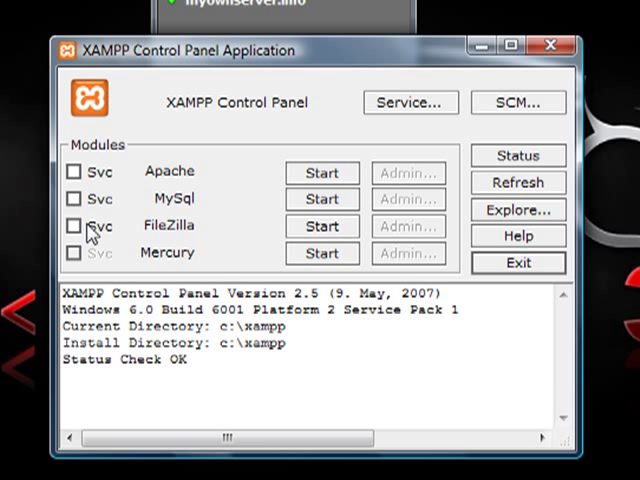
# Install FileZilla as a service in XAMPP and start the FTP server
pyautogui.click(74, 225)
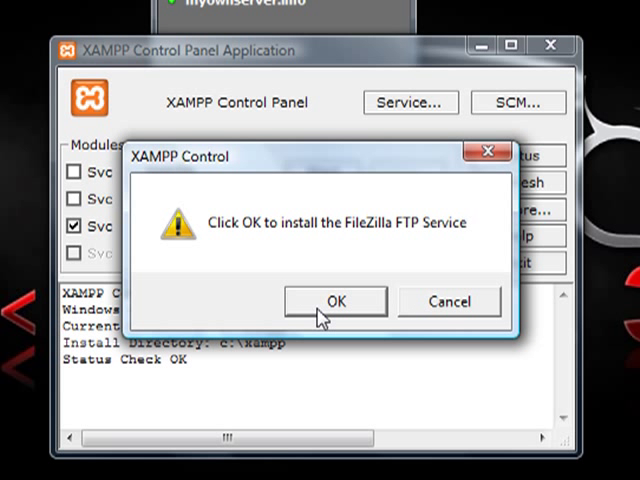
pyautogui.click(335, 301)
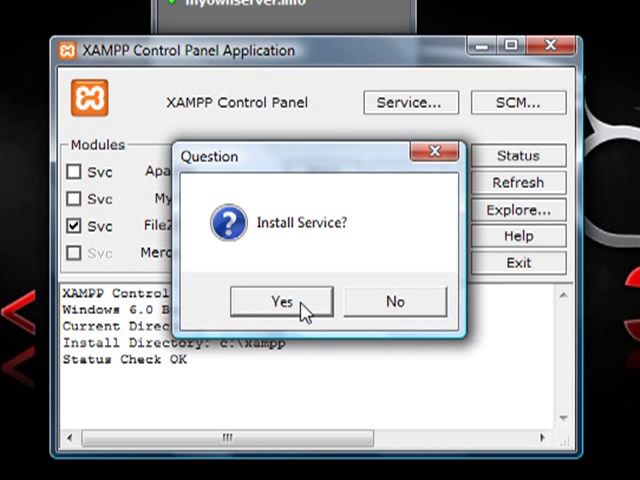
pyautogui.click(280, 301)
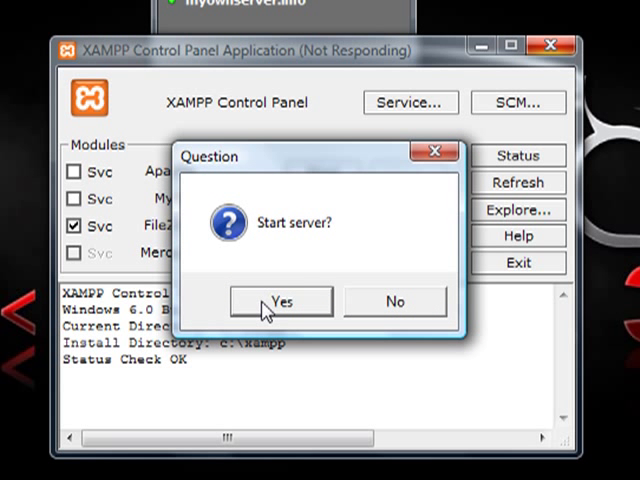
pyautogui.click(280, 301)
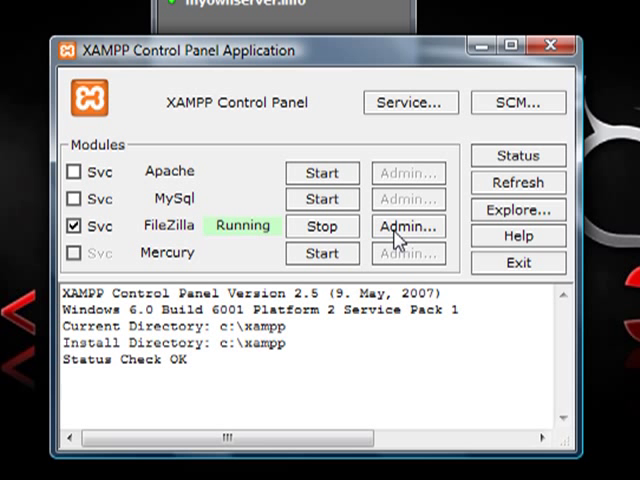
# Connect to the FileZilla Server admin interface and take the server offline
pyautogui.click(408, 227)
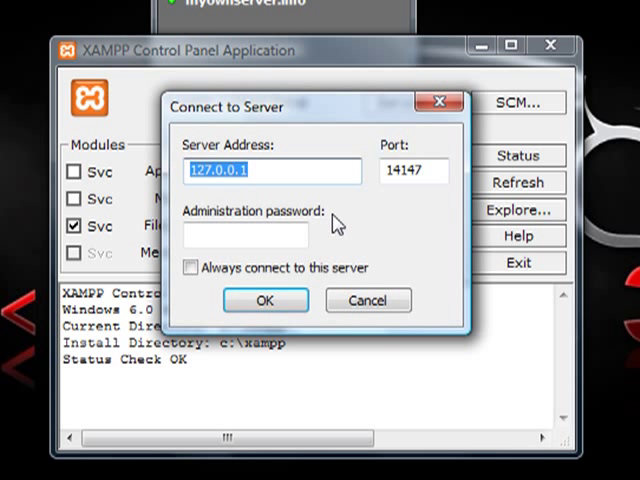
pyautogui.click(265, 300)
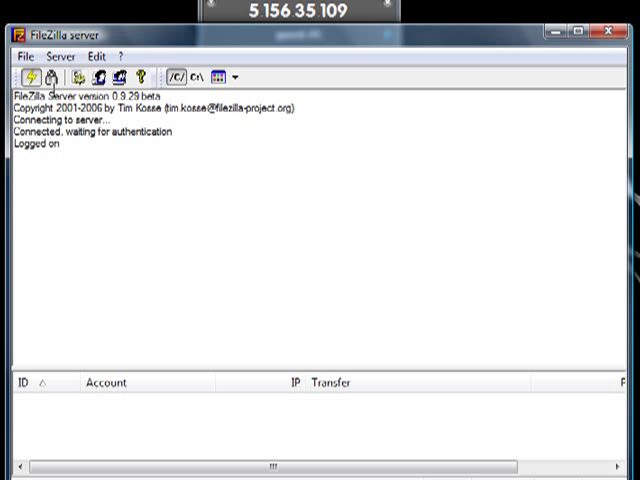
pyautogui.click(33, 77)
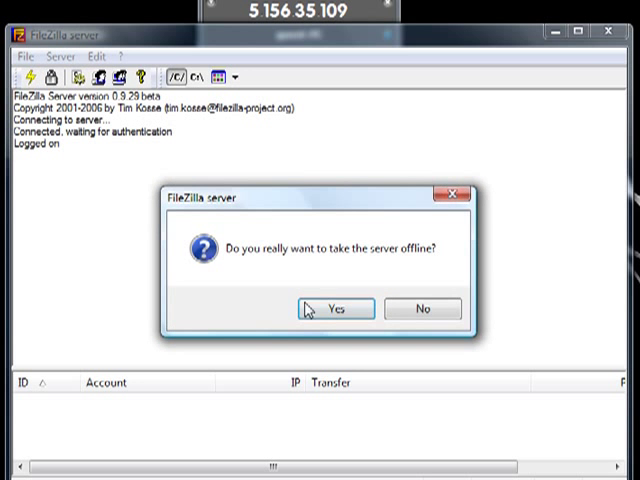
pyautogui.click(333, 308)
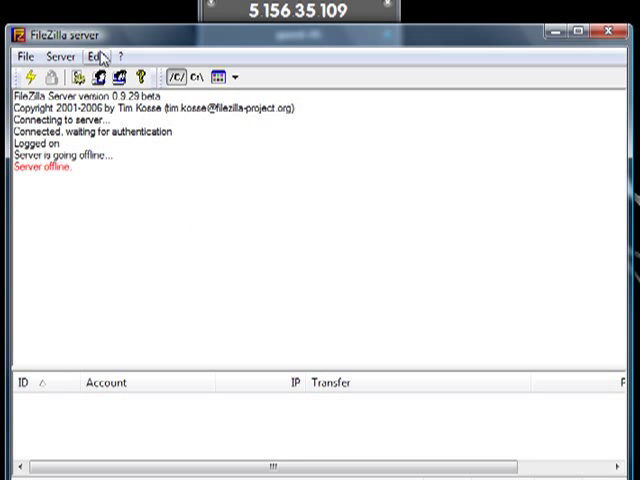
# Bind FileZilla Server only to Hamachi IP 5.156.35.109 in Settings
pyautogui.click(94, 56)
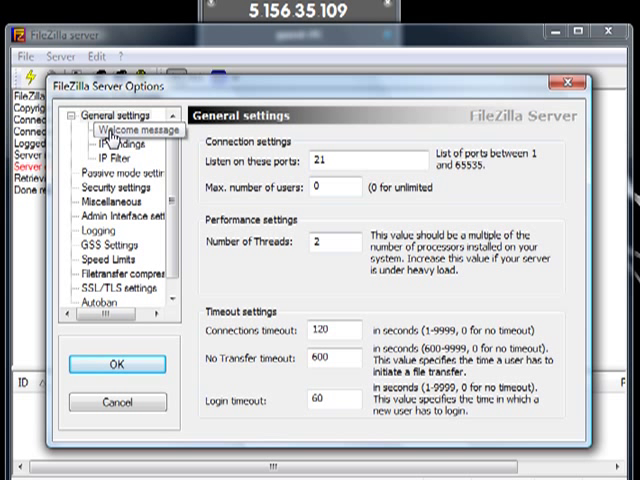
pyautogui.click(120, 157)
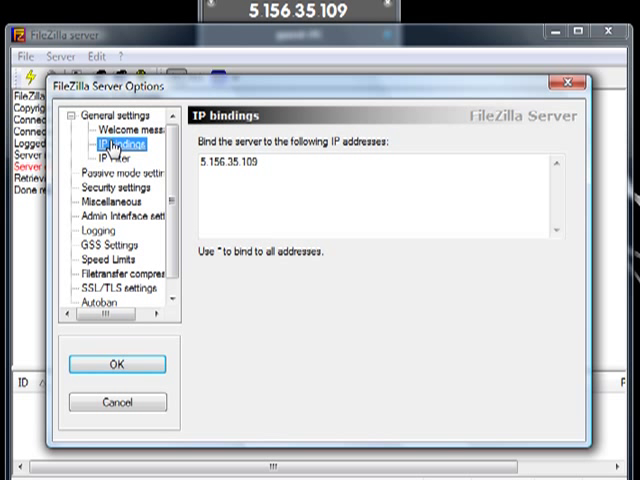
pyautogui.click(265, 170)
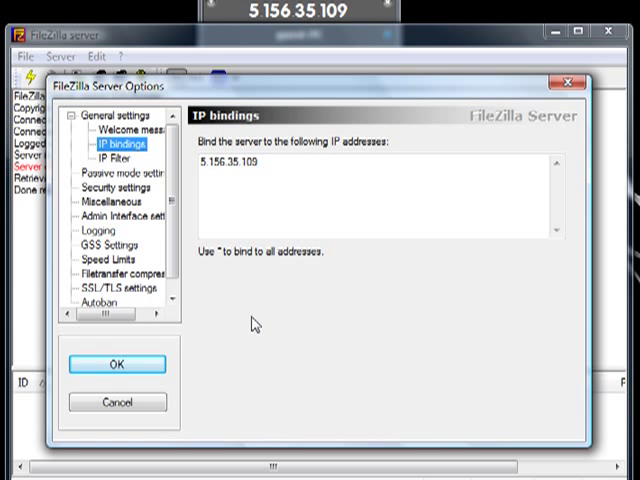
pyautogui.click(114, 363)
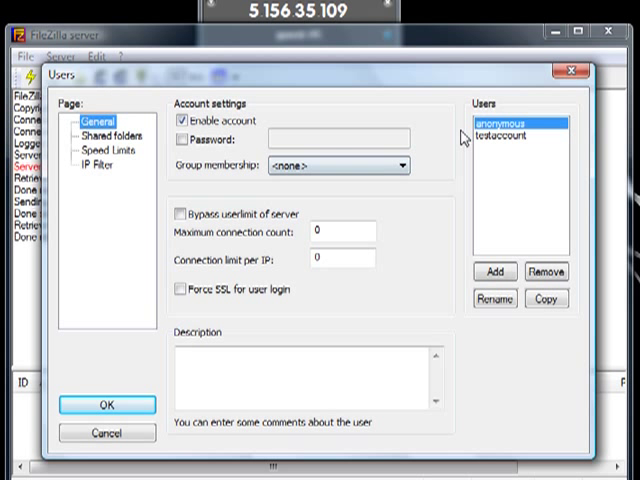
# Add user account 'newuser' and begin adding a shared folder for it
pyautogui.click(493, 271)
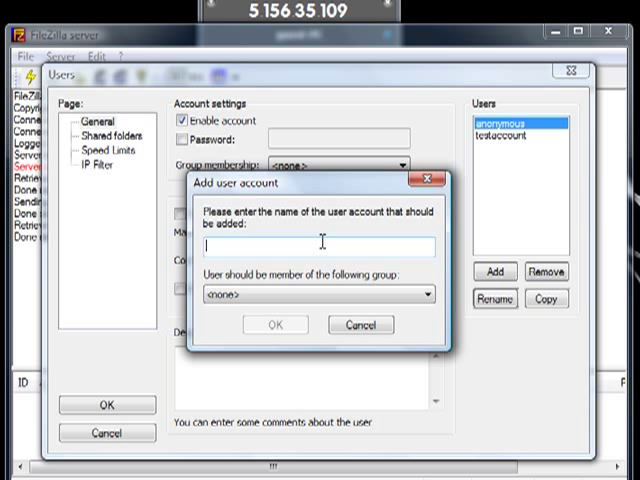
pyautogui.write('newuser')
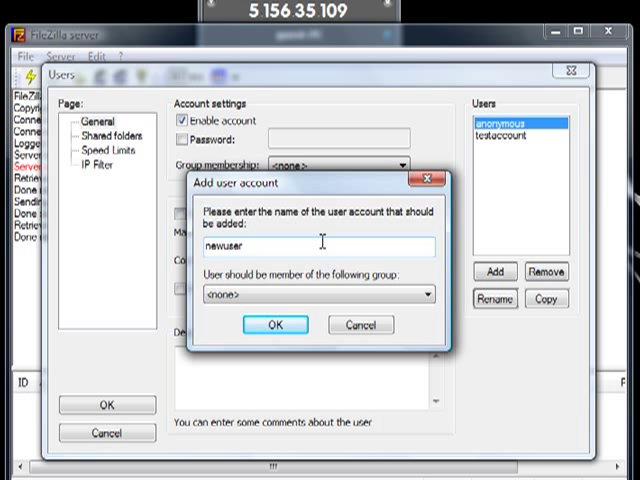
pyautogui.click(277, 324)
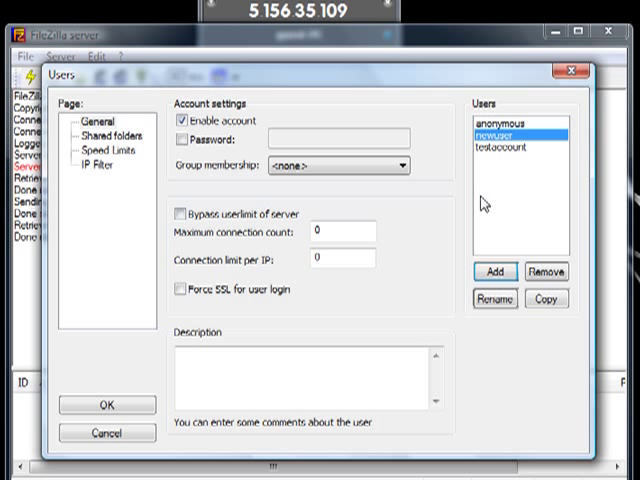
pyautogui.click(106, 148)
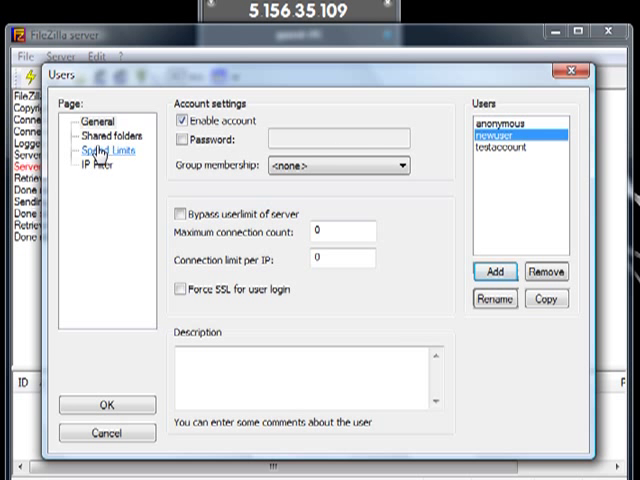
pyautogui.click(97, 121)
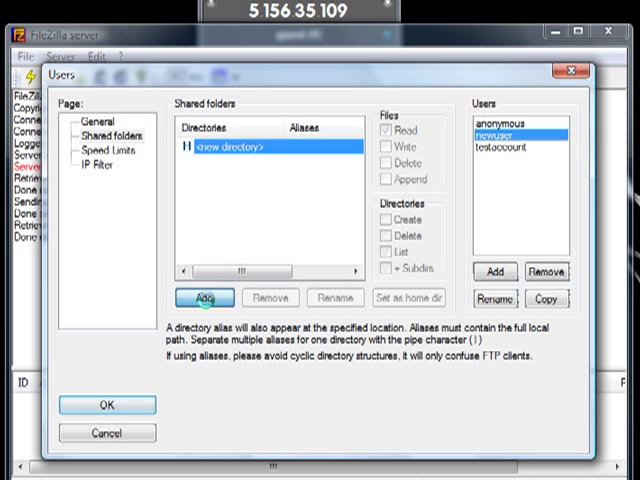
# Share C:\Users\Public with newuser, allowing write and append permissions
pyautogui.click(198, 297)
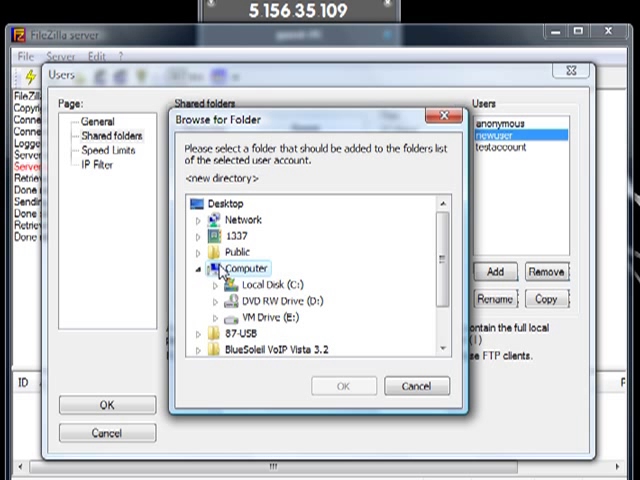
pyautogui.click(252, 287)
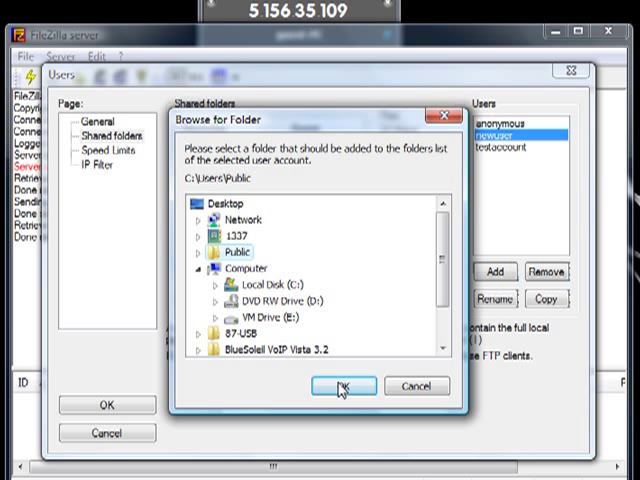
pyautogui.click(344, 386)
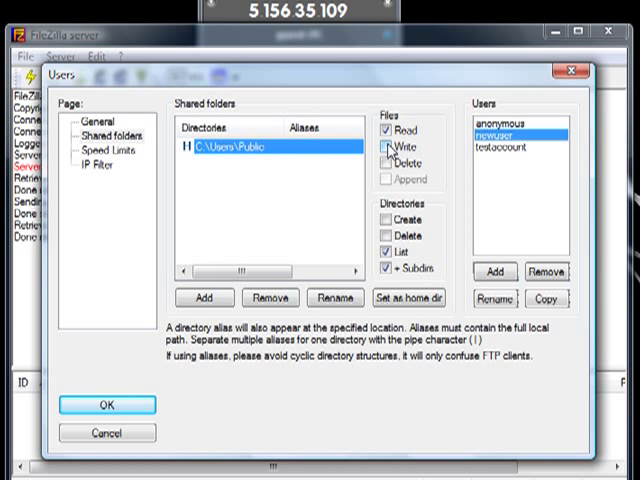
pyautogui.click(382, 144)
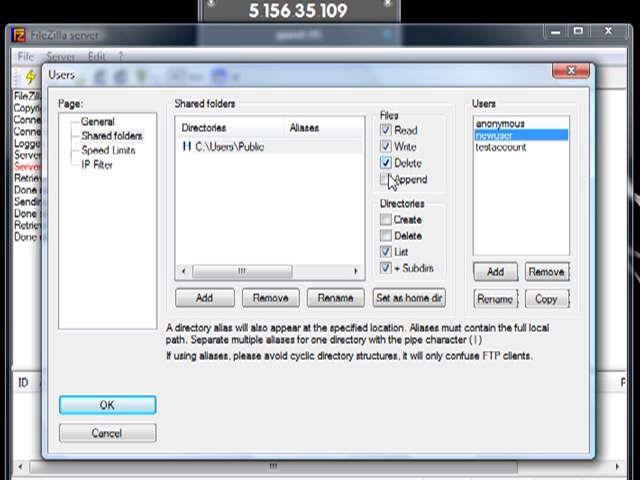
pyautogui.click(386, 179)
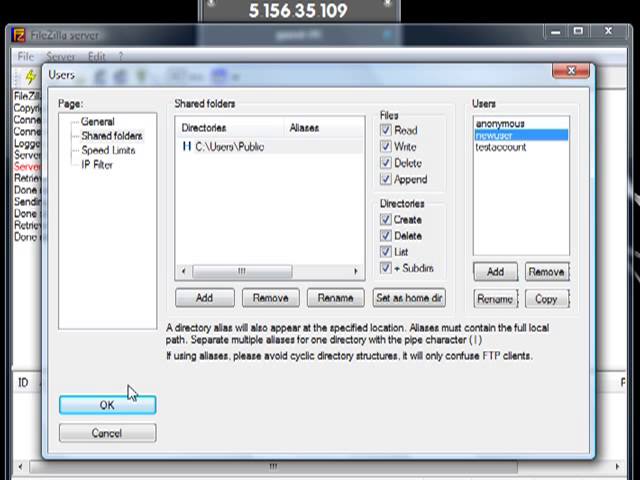
# Leave newuser without a password, save the account, and bring the server back online
pyautogui.click(89, 120)
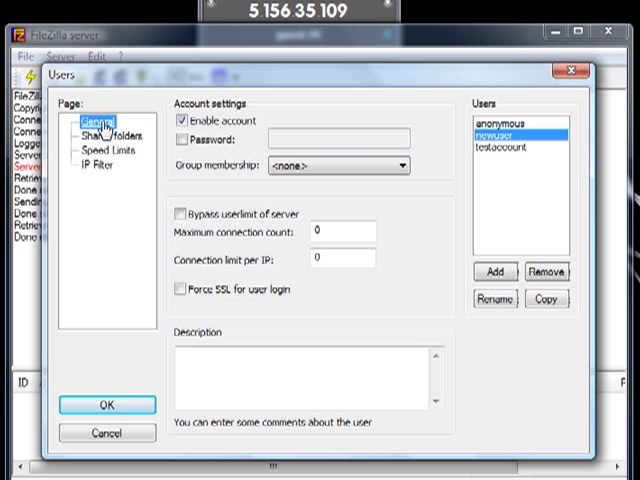
pyautogui.click(176, 137)
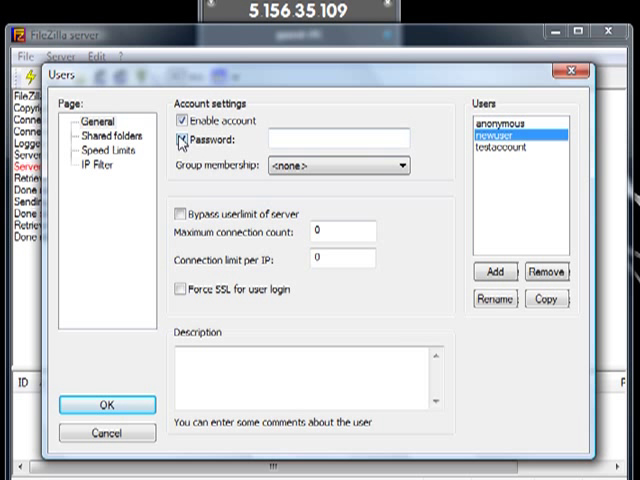
pyautogui.click(178, 135)
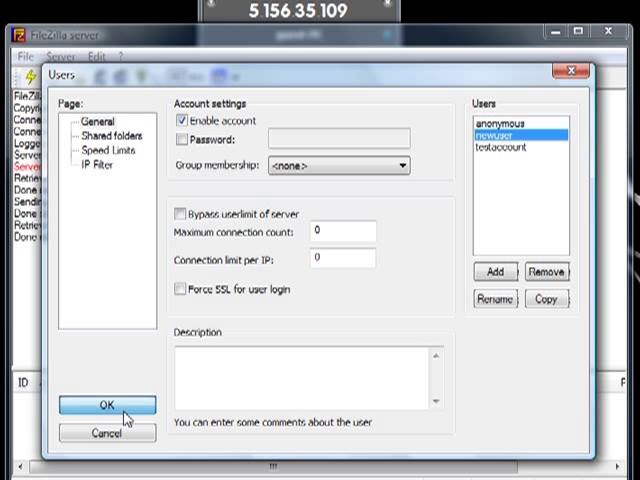
pyautogui.click(105, 405)
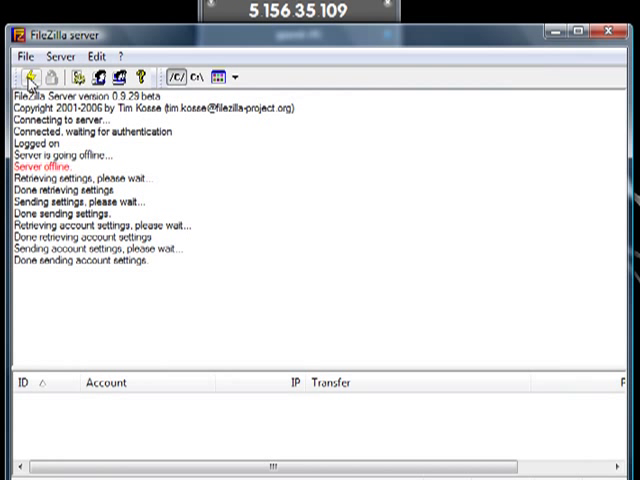
pyautogui.click(33, 77)
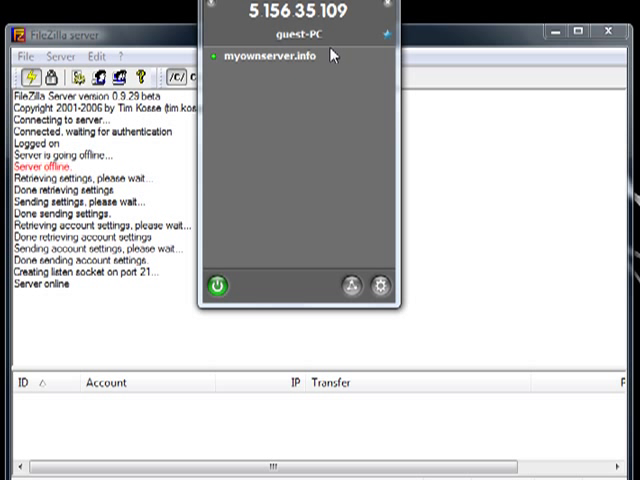
pyautogui.moveTo(286, 190)
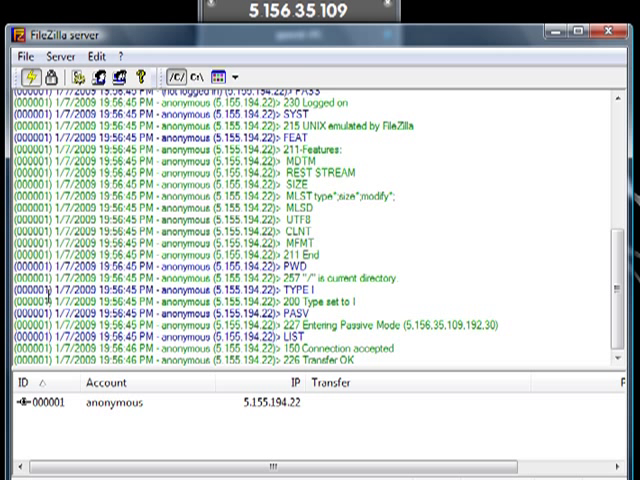
pyautogui.moveTo(188, 285)
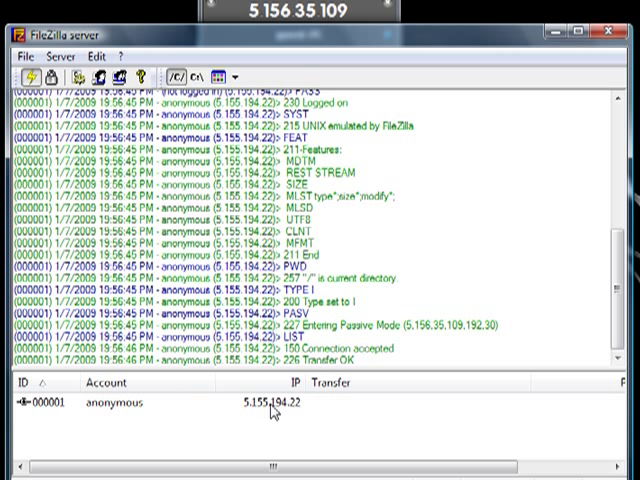
pyautogui.moveTo(282, 415)
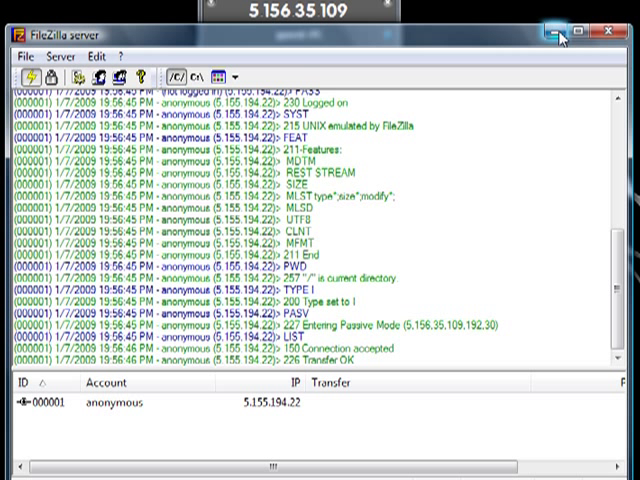
pyautogui.moveTo(560, 31)
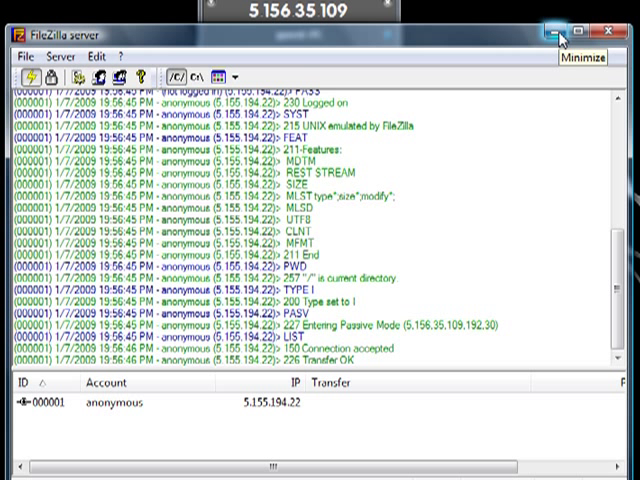